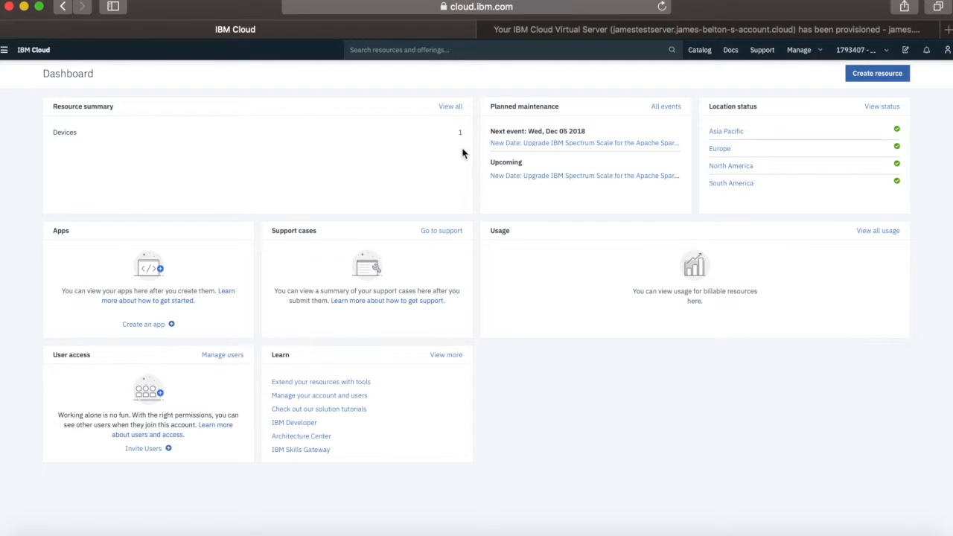
pyautogui.moveTo(449, 113)
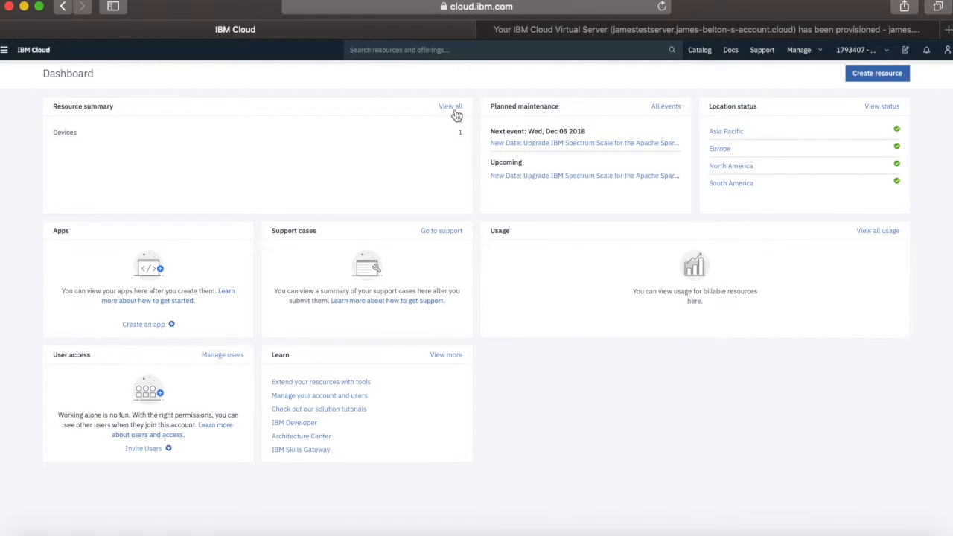
# - View all account resources and show the JamesTestServer virtual server's summary panel
pyautogui.click(449, 105)
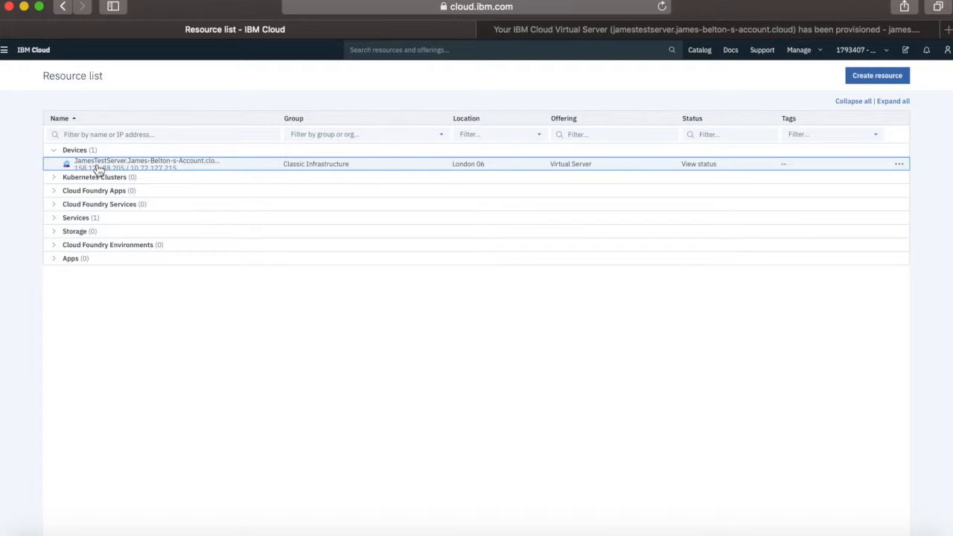
pyautogui.click(145, 162)
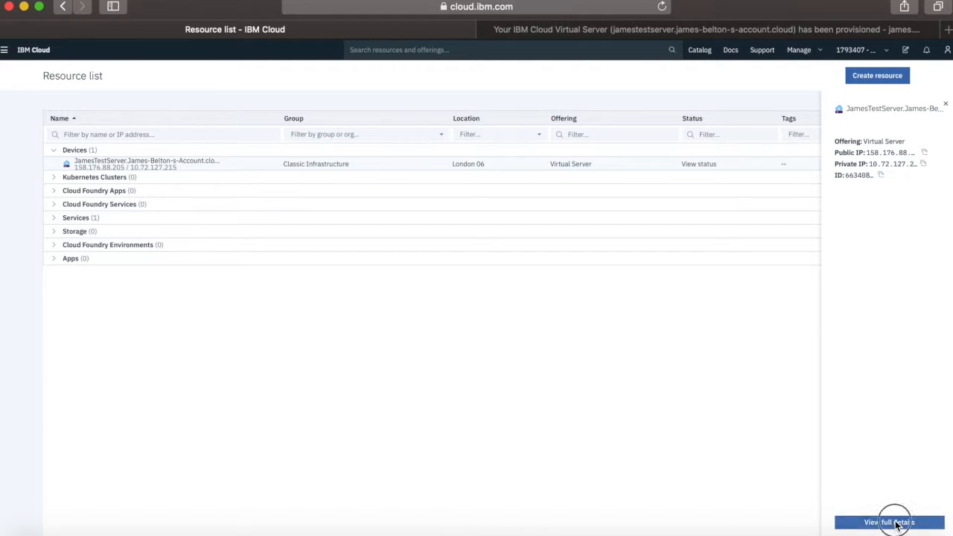
# - View the full device details and copy the public IP 158.176.88.205 from the Network section
pyautogui.click(887, 522)
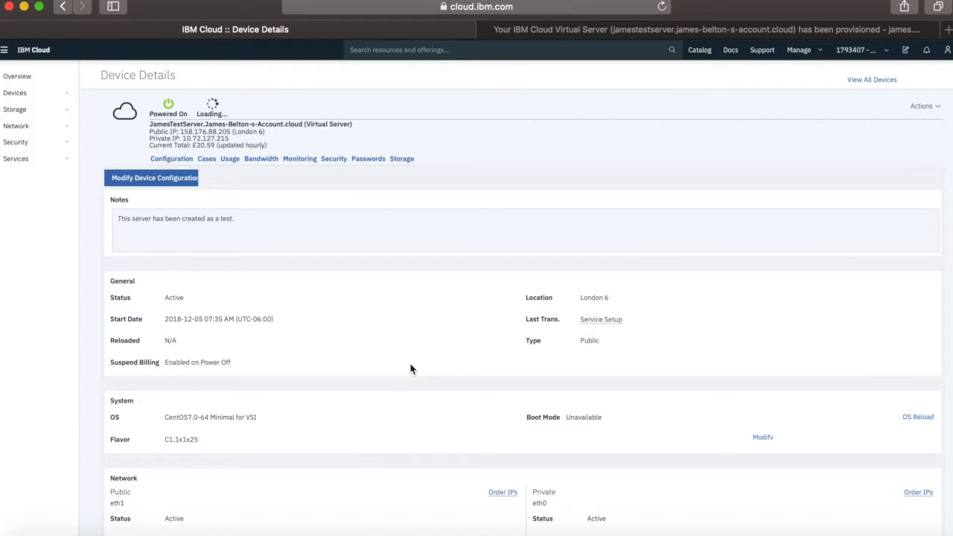
pyautogui.scroll(-3)
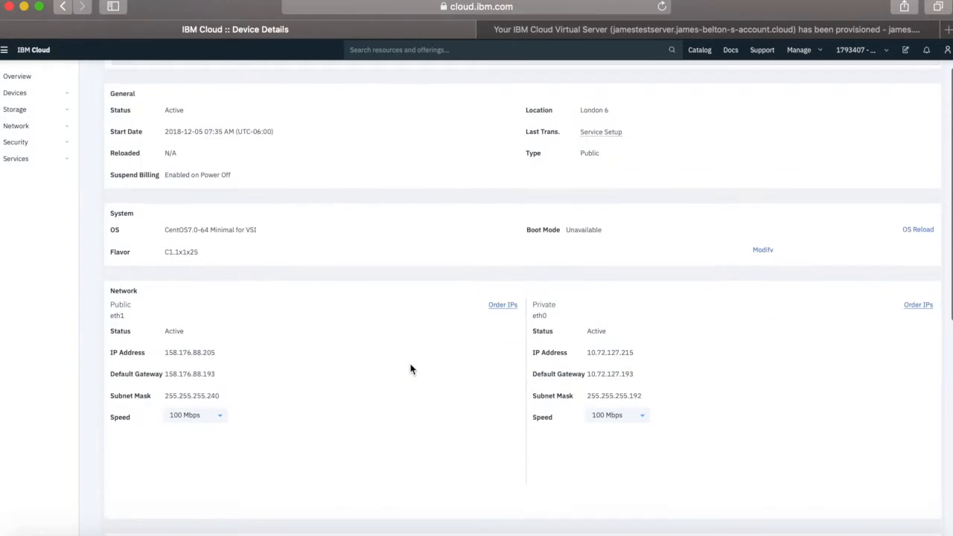
pyautogui.scroll(-3)
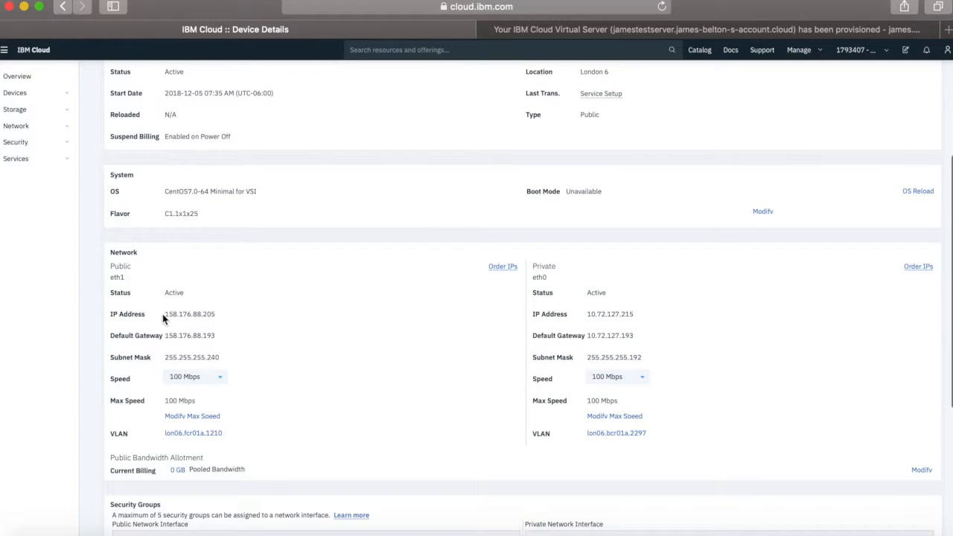
pyautogui.doubleClick(173, 292)
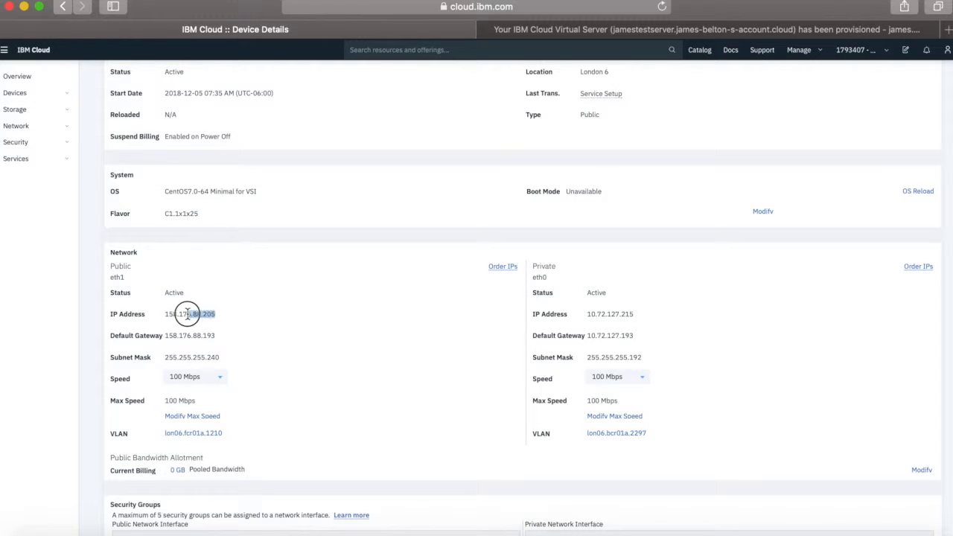
pyautogui.doubleClick(188, 314)
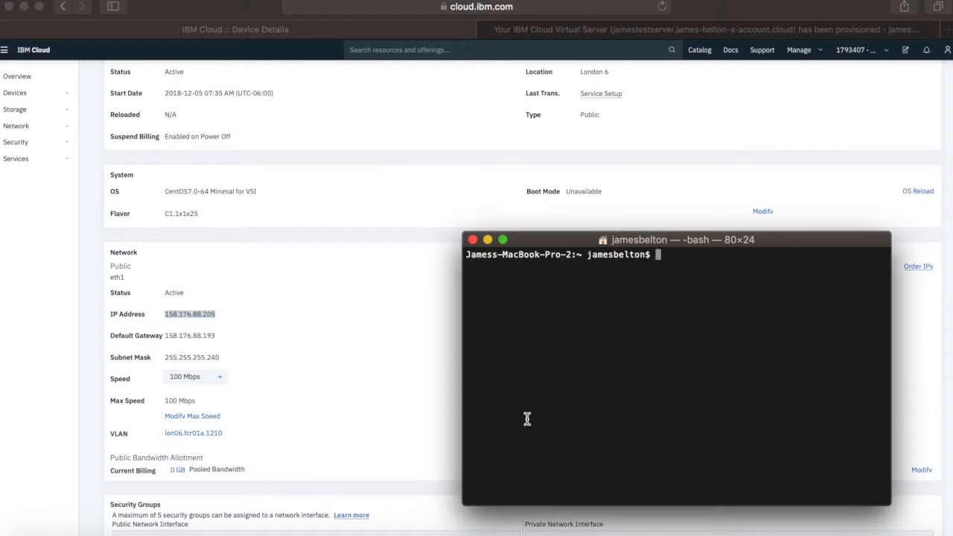
pyautogui.write('ssh root')
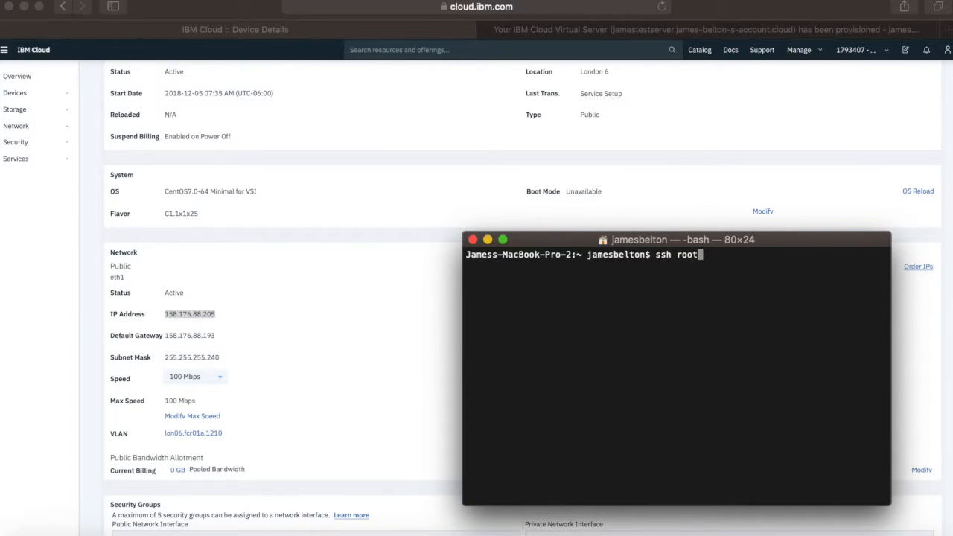
pyautogui.write('@158.176.88.205')
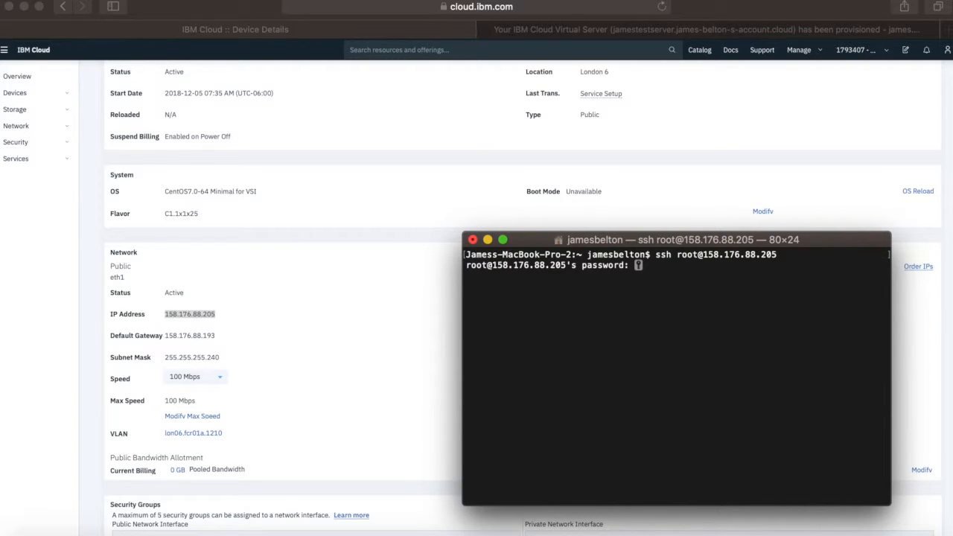
pyautogui.moveTo(393, 337)
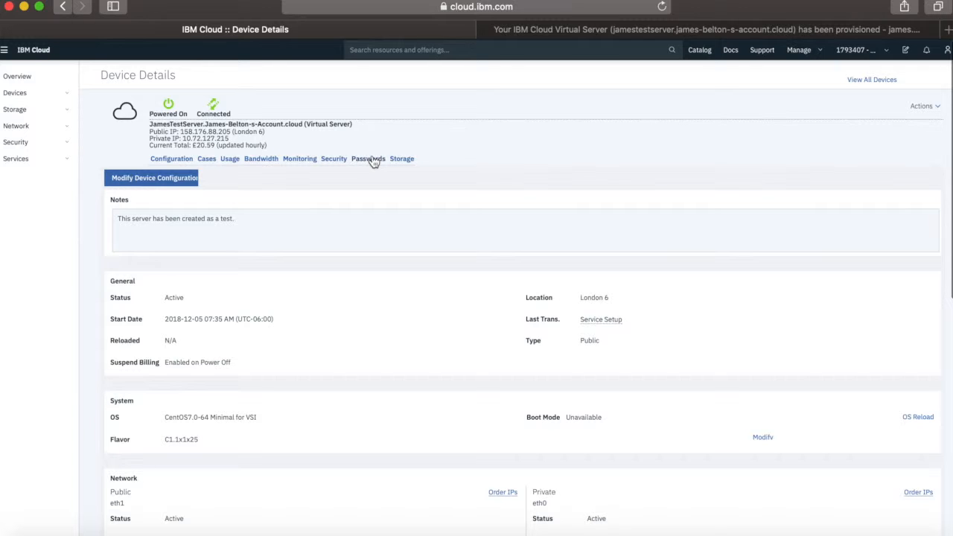
# - Show the server's stored root credential in the Passwords section of Device Details
pyautogui.click(368, 157)
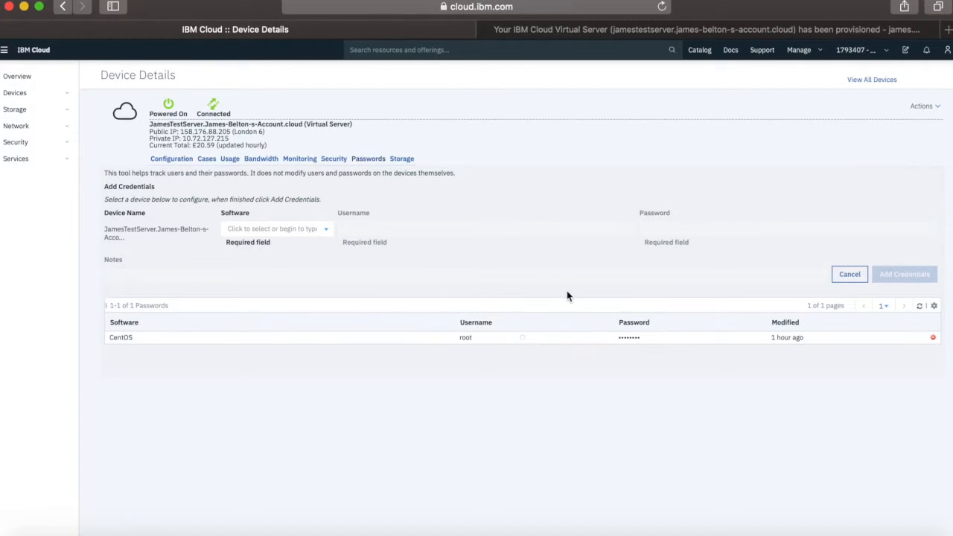
pyautogui.moveTo(620, 344)
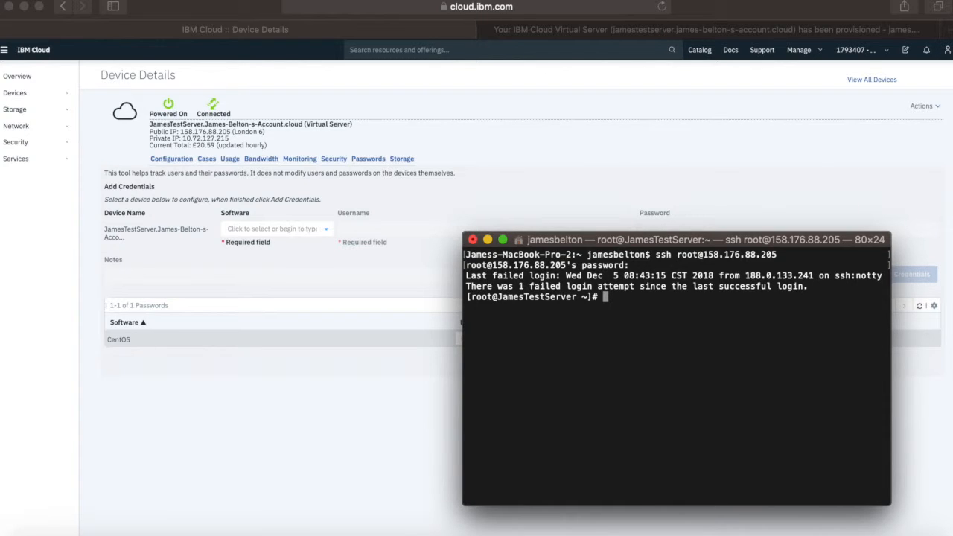
# - Run yum update on the server and confirm with y to upgrade all packages
pyautogui.press('Enter')
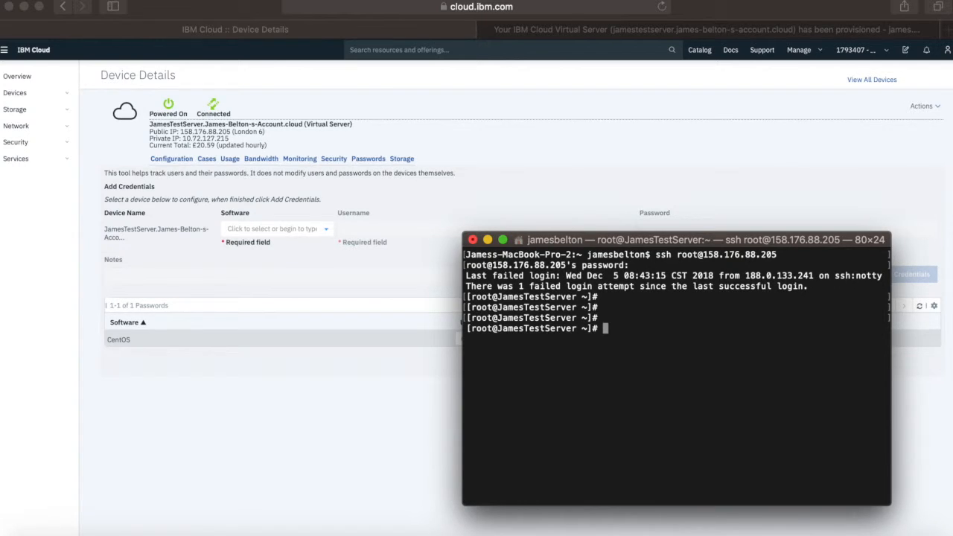
pyautogui.write('yum')
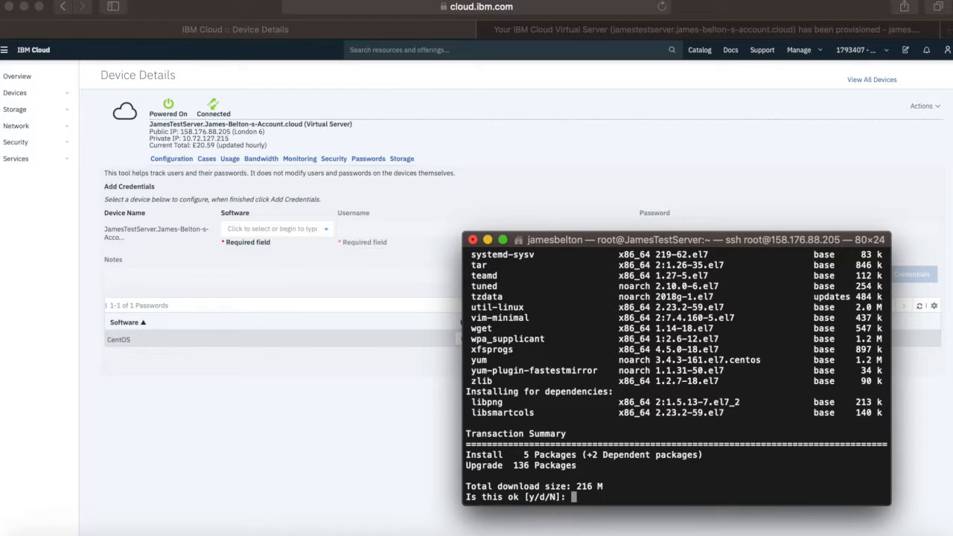
pyautogui.write('y')
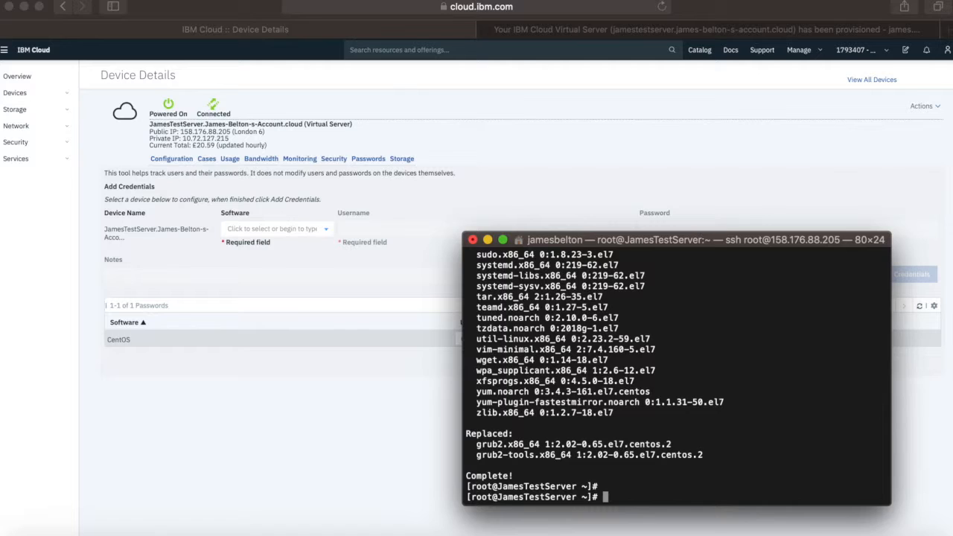
# - Clear the screen and install mysql (MariaDB) with yum, confirming with y
pyautogui.write('clear')
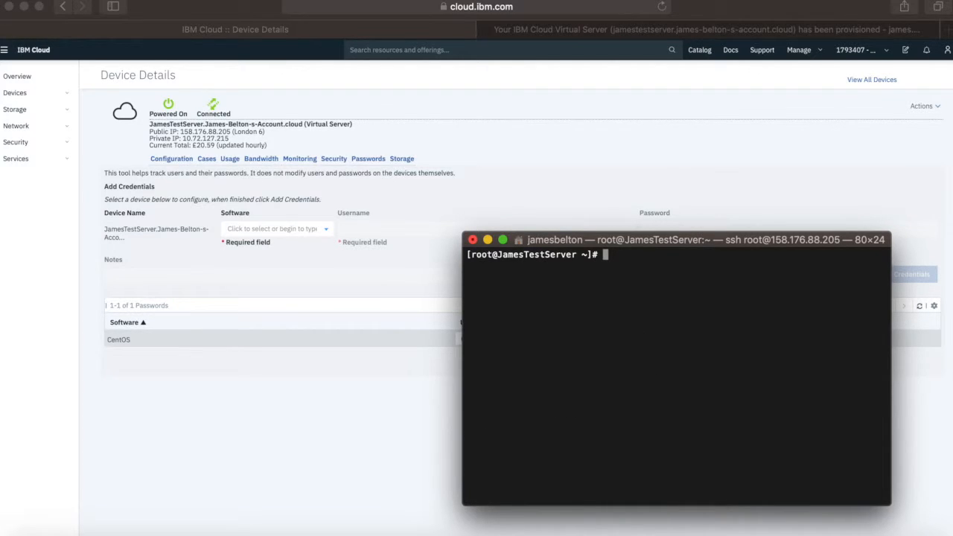
pyautogui.write('y')
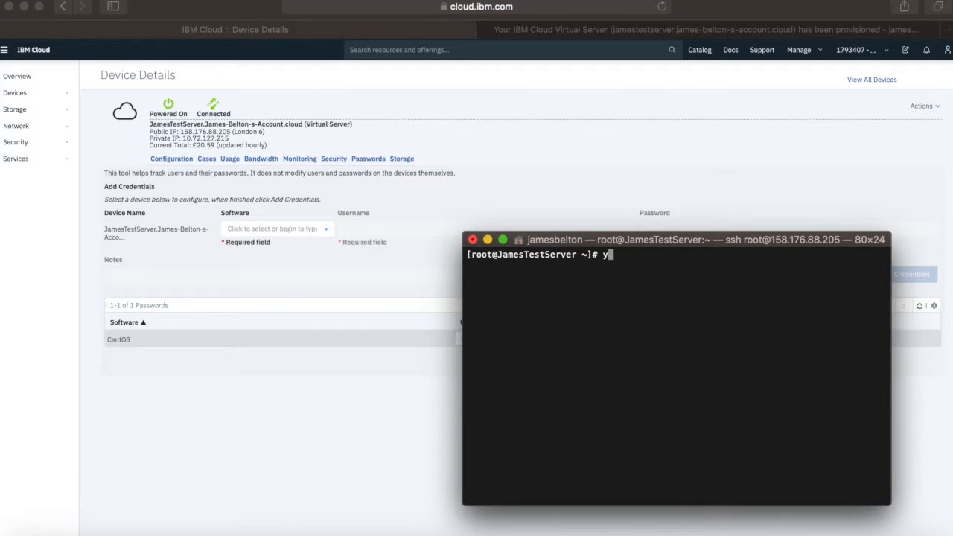
pyautogui.write('yum install')
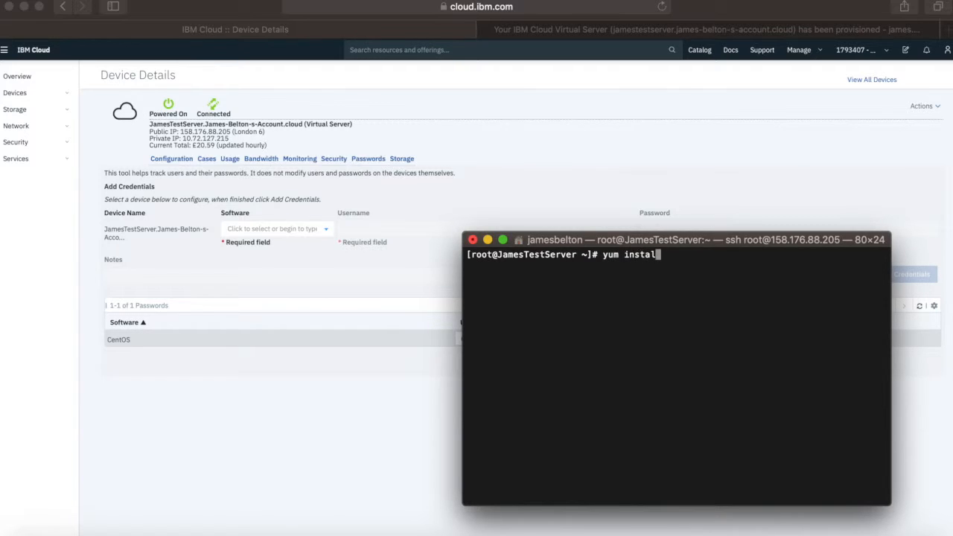
pyautogui.write('mysql')
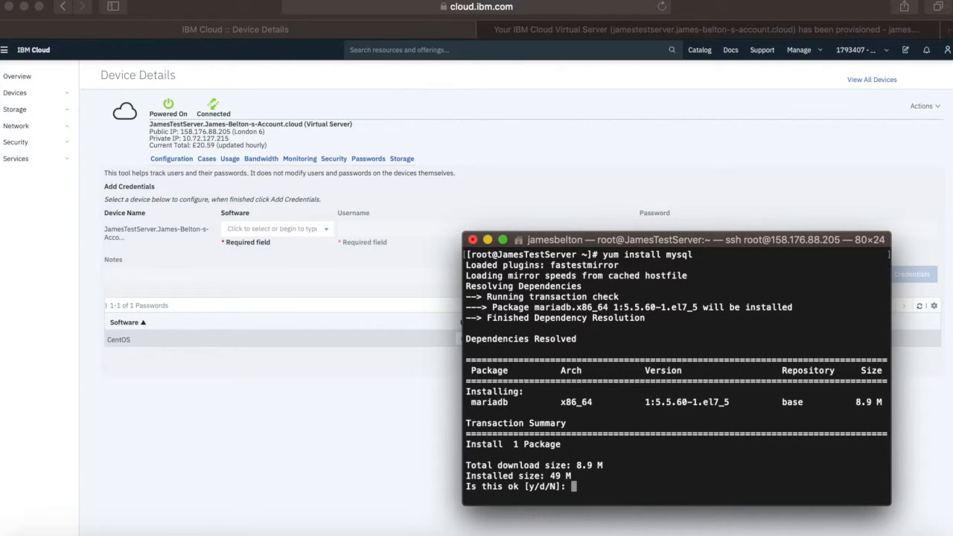
pyautogui.write('y')
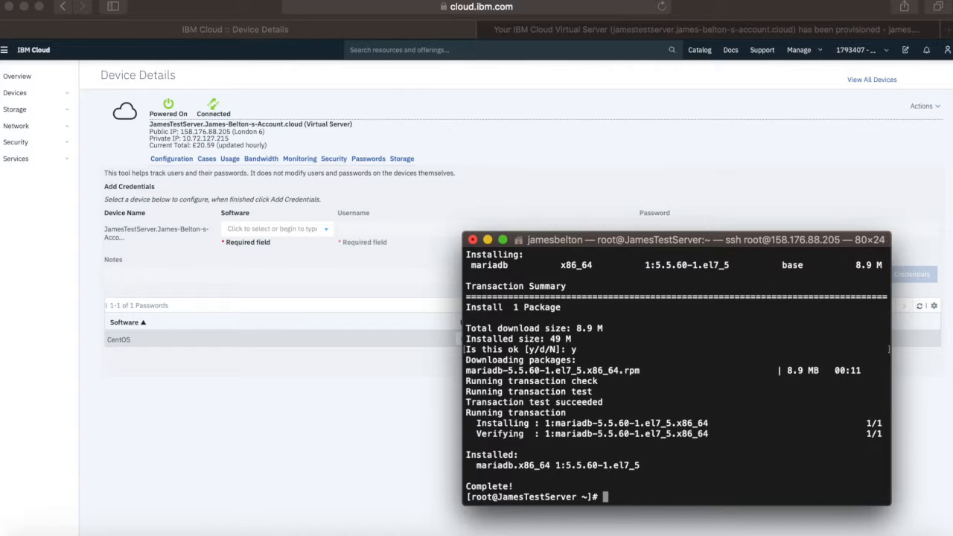
# - Install httpd and its dependencies with yum, confirming with y
pyautogui.press('Return')
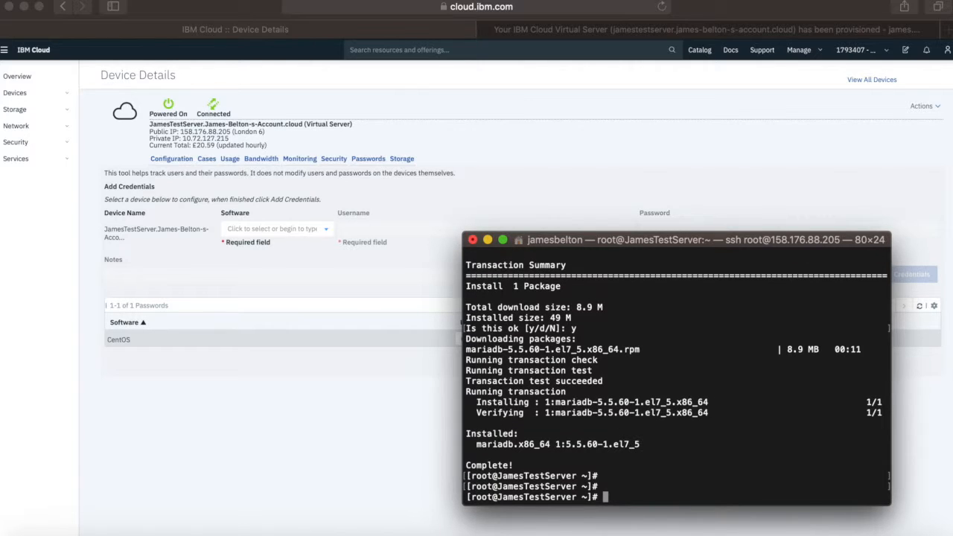
pyautogui.write('yum i')
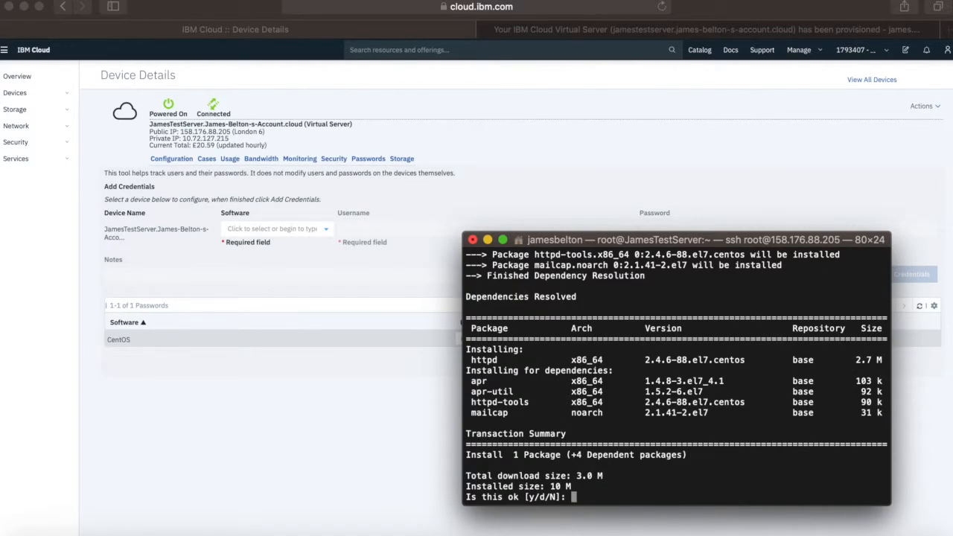
pyautogui.write('y')
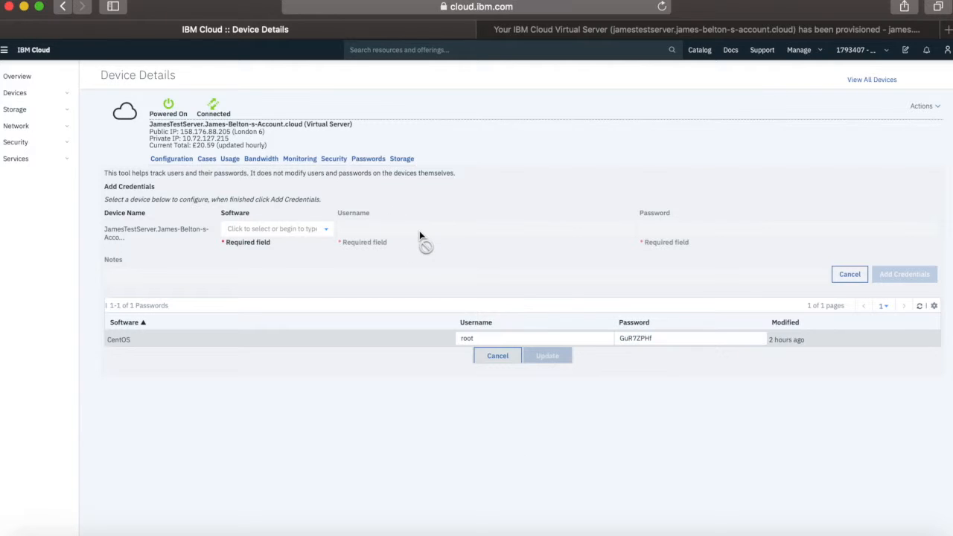
pyautogui.moveTo(420, 232)
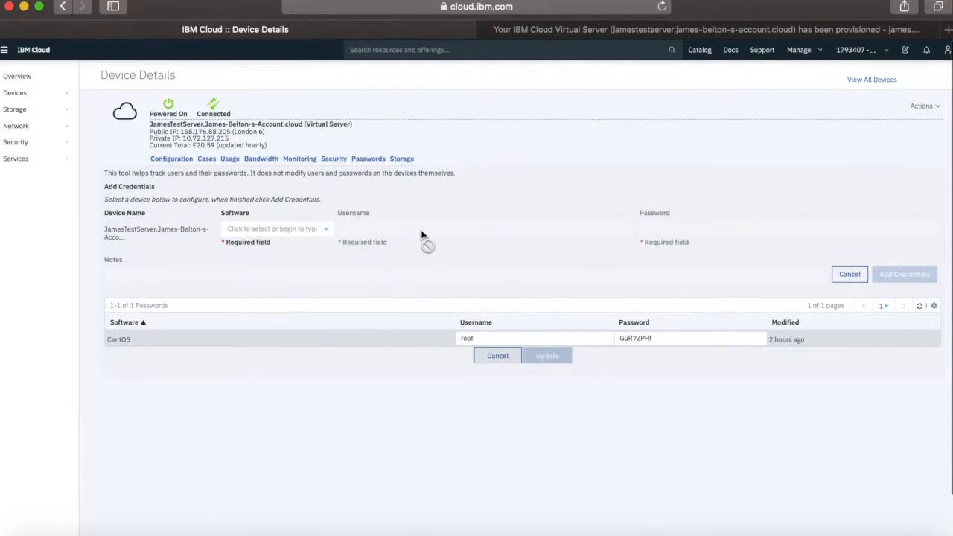
# - Cancel the root password edit and return to the Devices list
pyautogui.click(498, 354)
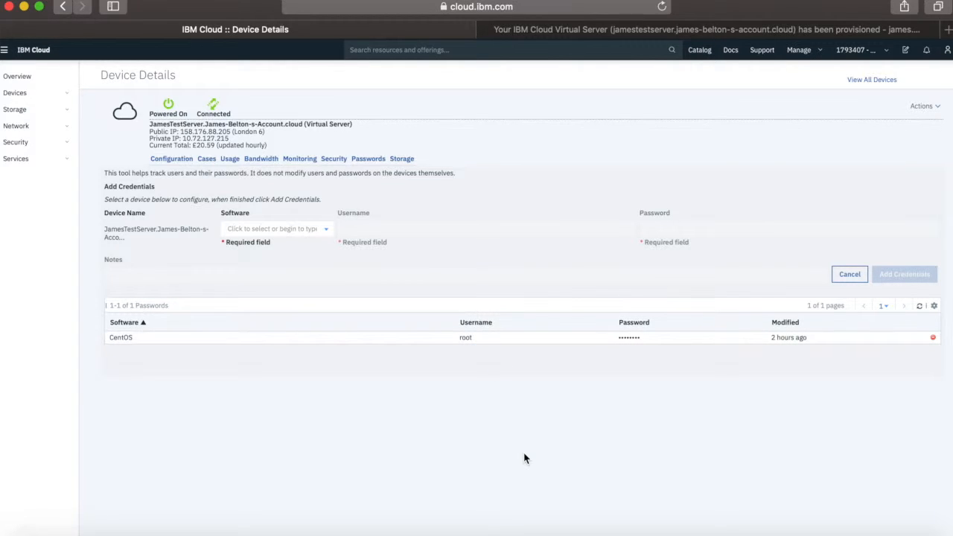
pyautogui.moveTo(713, 329)
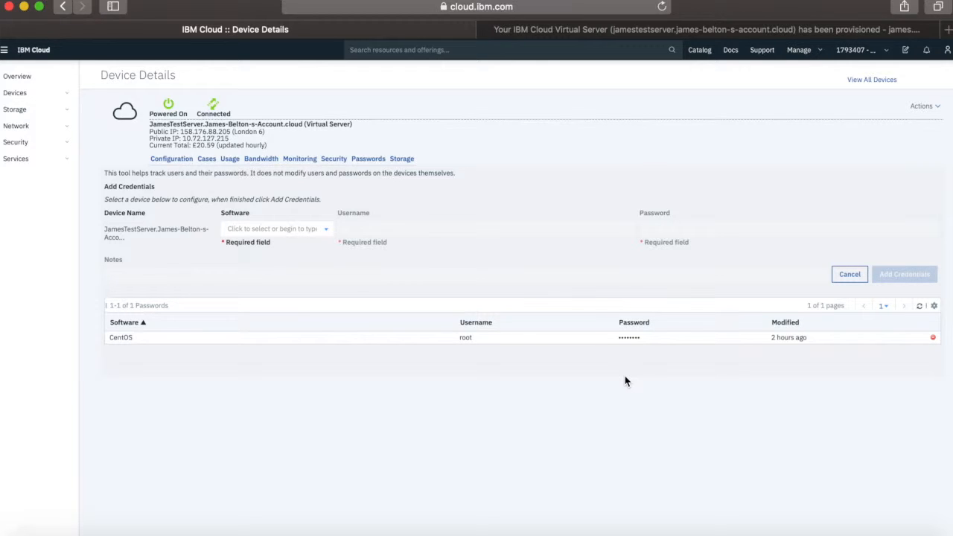
pyautogui.moveTo(575, 224)
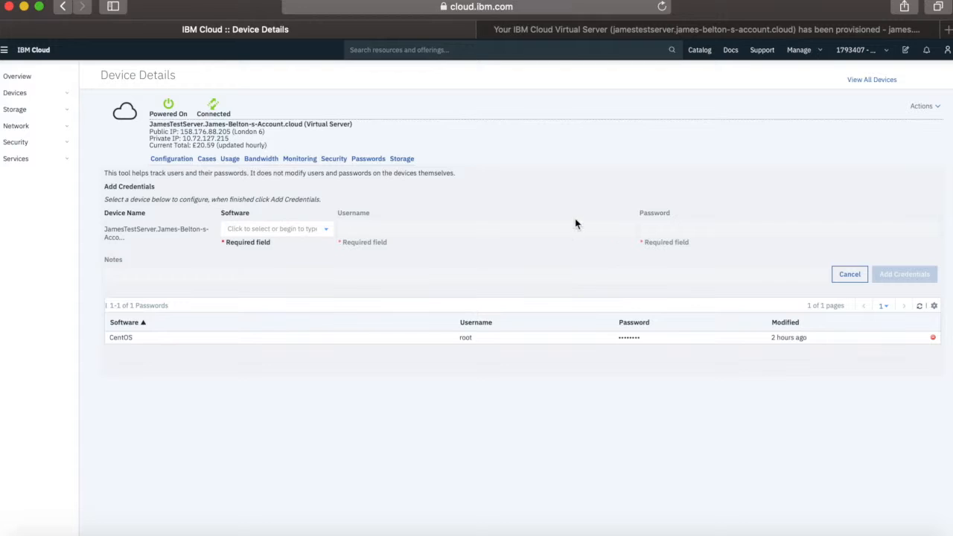
pyautogui.moveTo(518, 243)
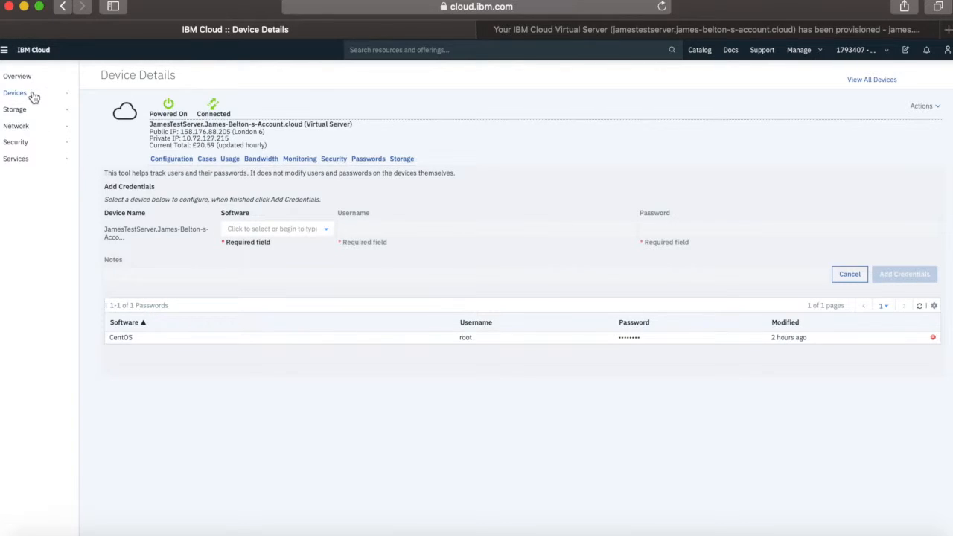
pyautogui.click(15, 92)
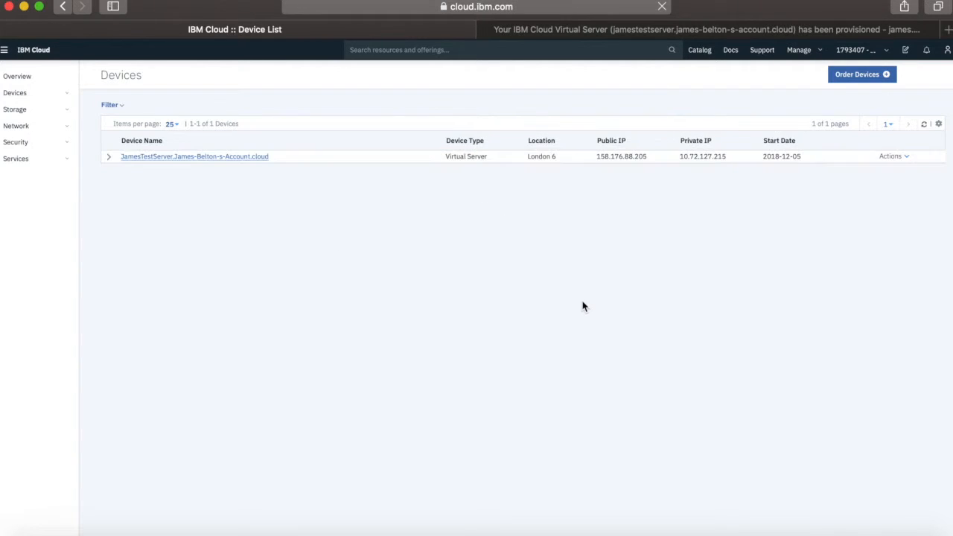
pyautogui.moveTo(899, 164)
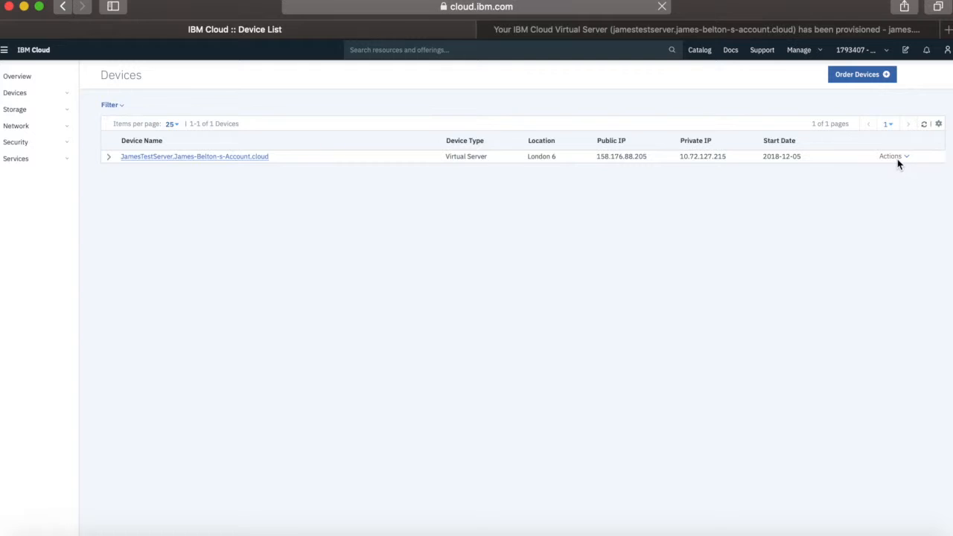
# - Show the Actions menu for the JamesTestServer virtual server row
pyautogui.click(891, 157)
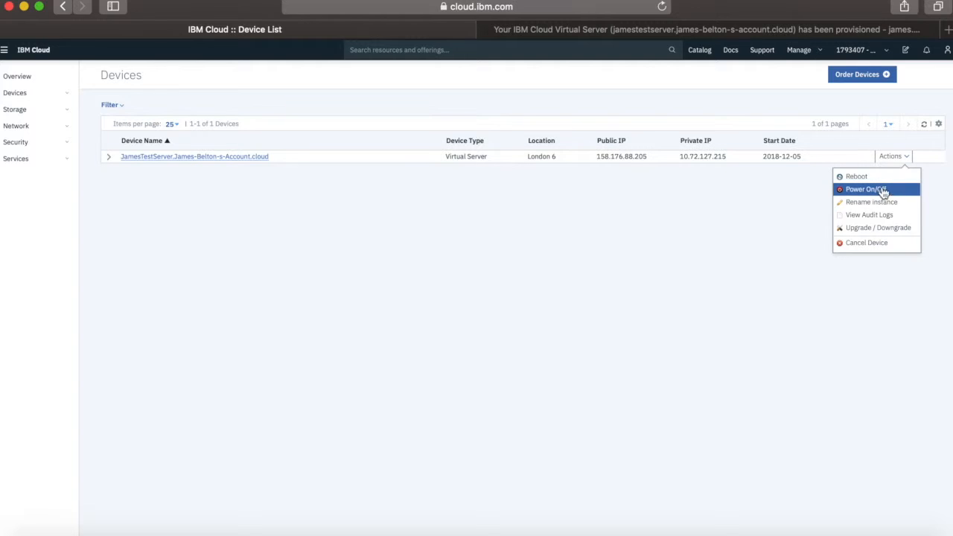
pyautogui.moveTo(873, 202)
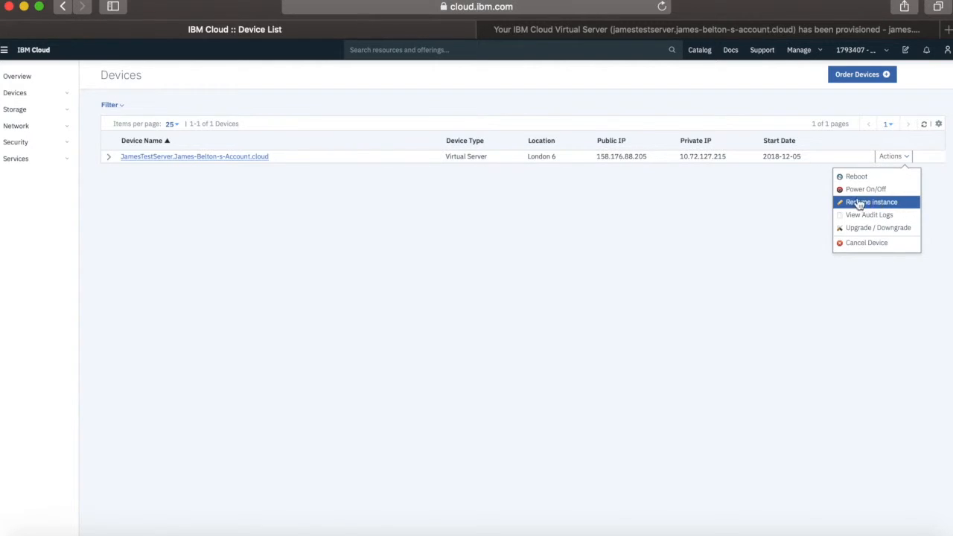
pyautogui.moveTo(889, 229)
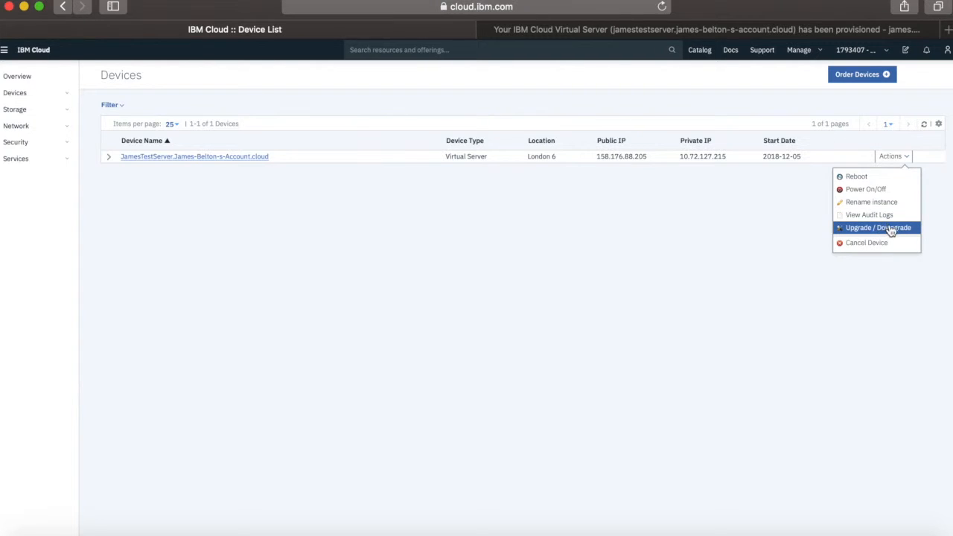
pyautogui.moveTo(866, 247)
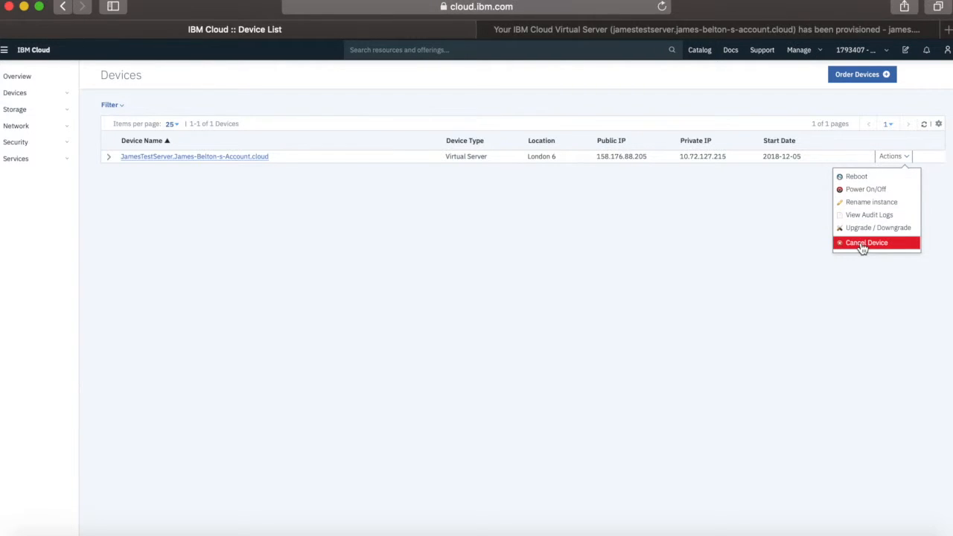
# - Choose Cancel Device and mark computing instance and response usage items for cancellation with the device
pyautogui.click(870, 243)
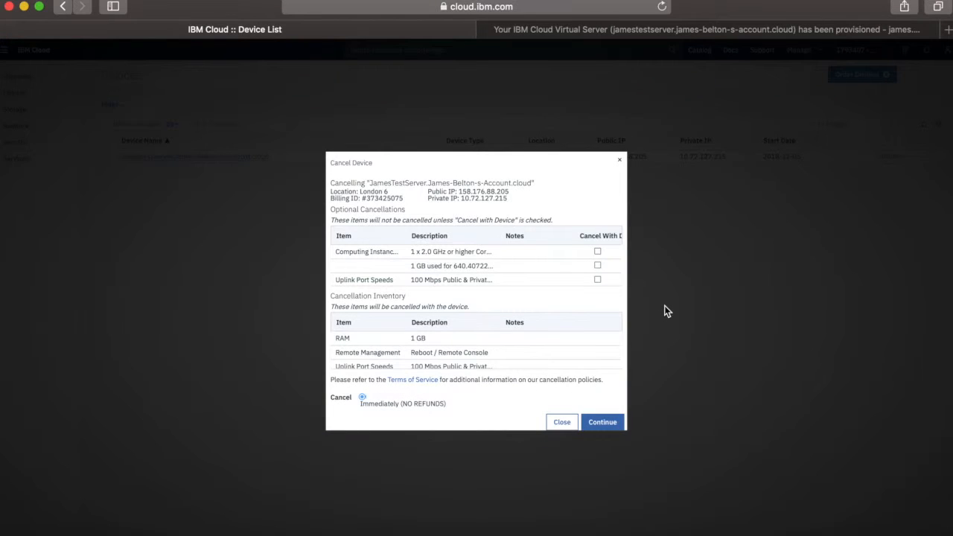
pyautogui.moveTo(402, 283)
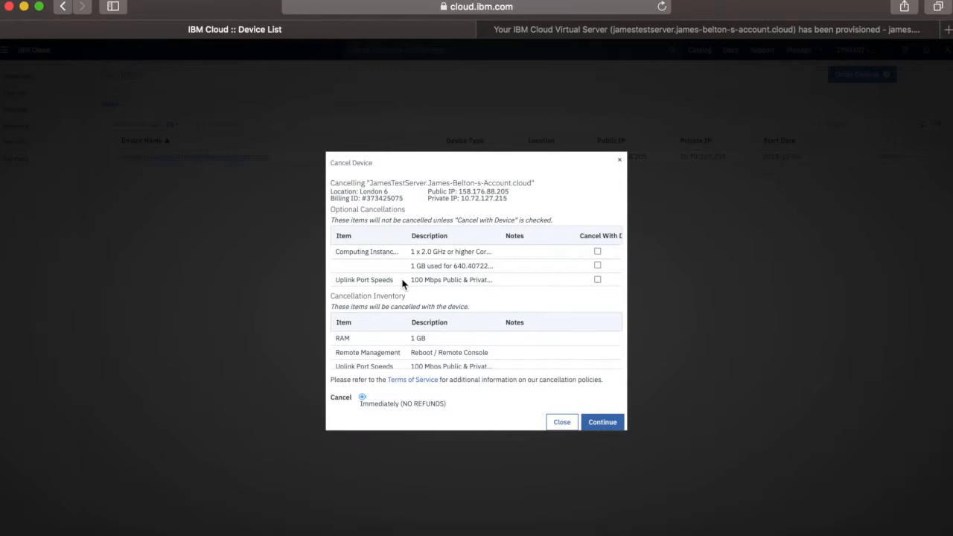
pyautogui.moveTo(506, 212)
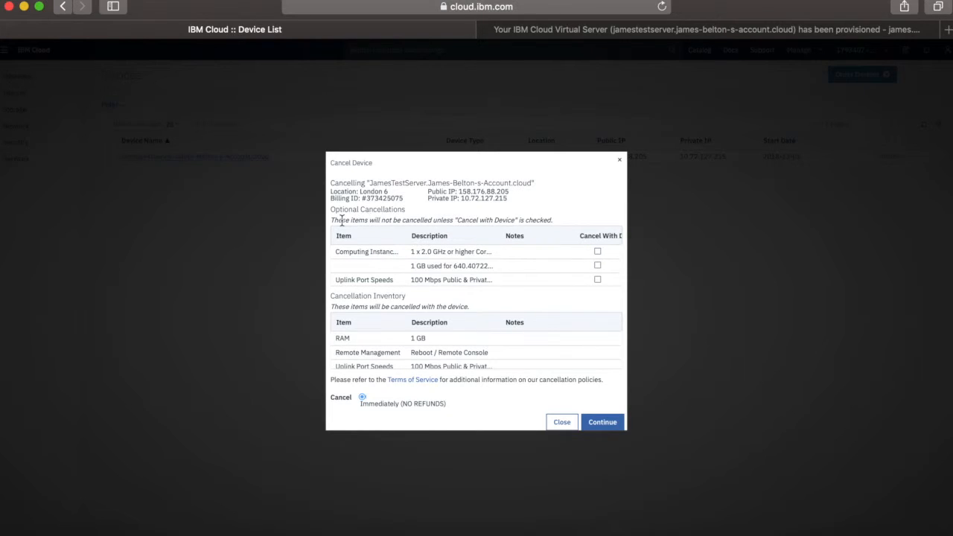
pyautogui.moveTo(386, 235)
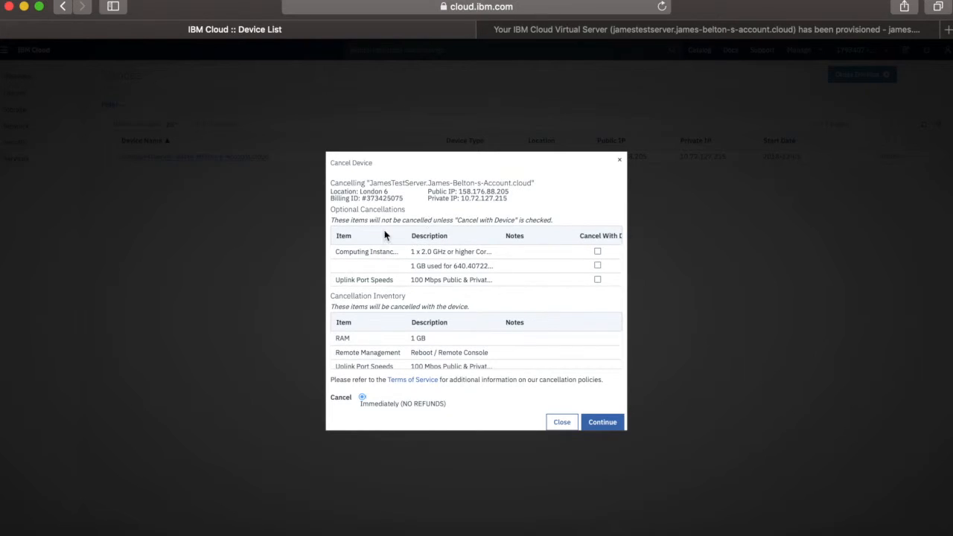
pyautogui.moveTo(385, 222)
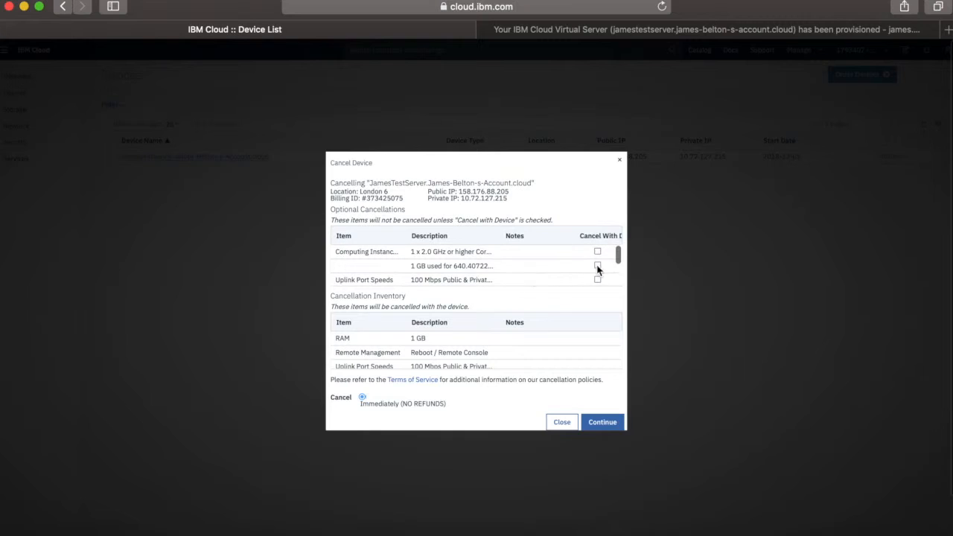
pyautogui.click(597, 265)
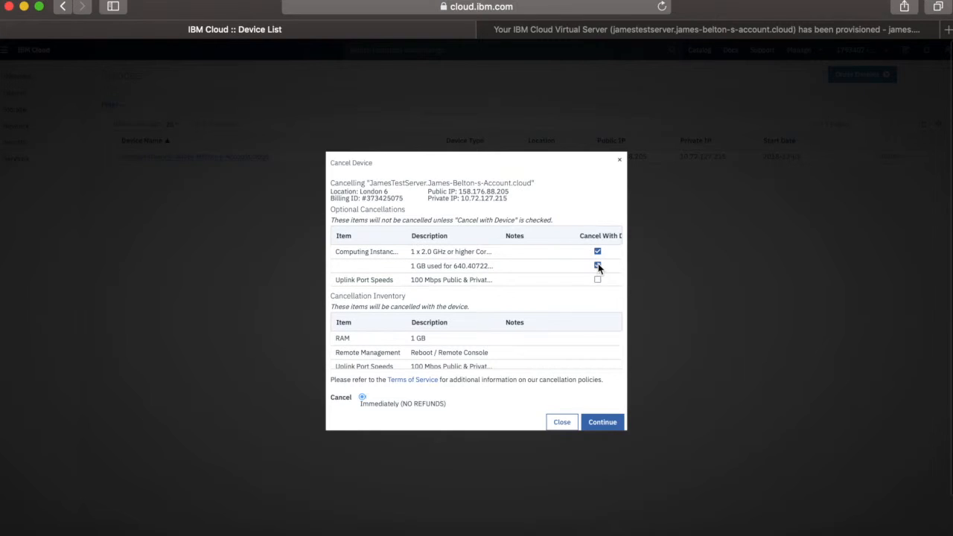
pyautogui.scroll(-3)
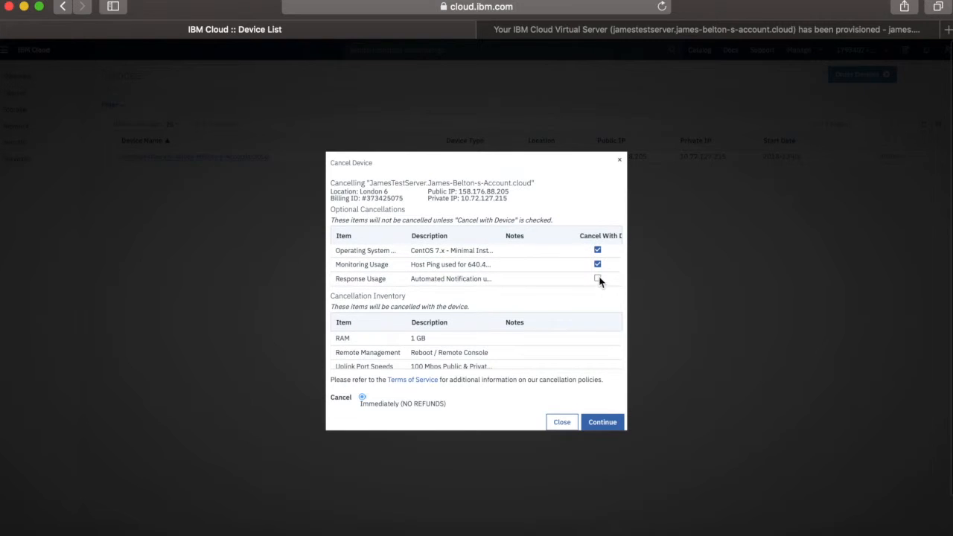
pyautogui.click(597, 280)
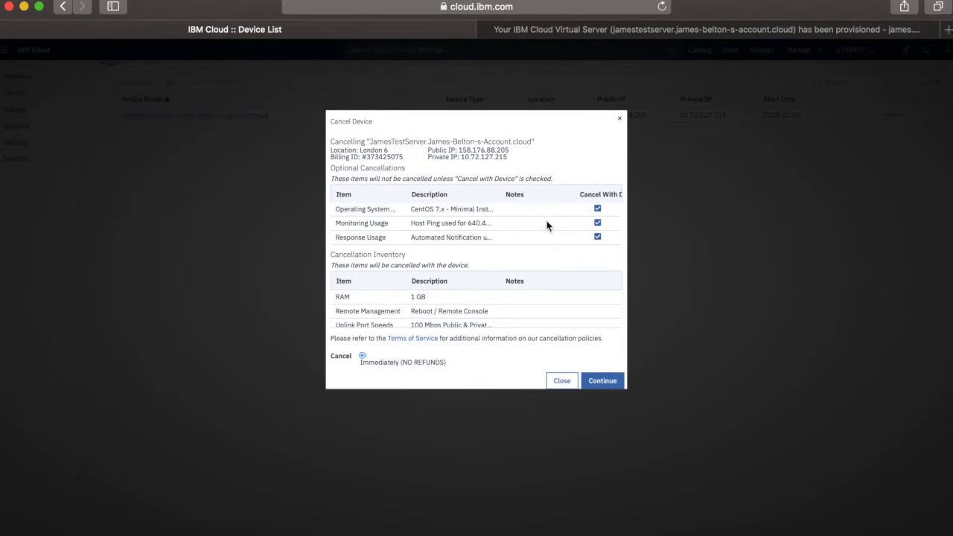
pyautogui.scroll(-3)
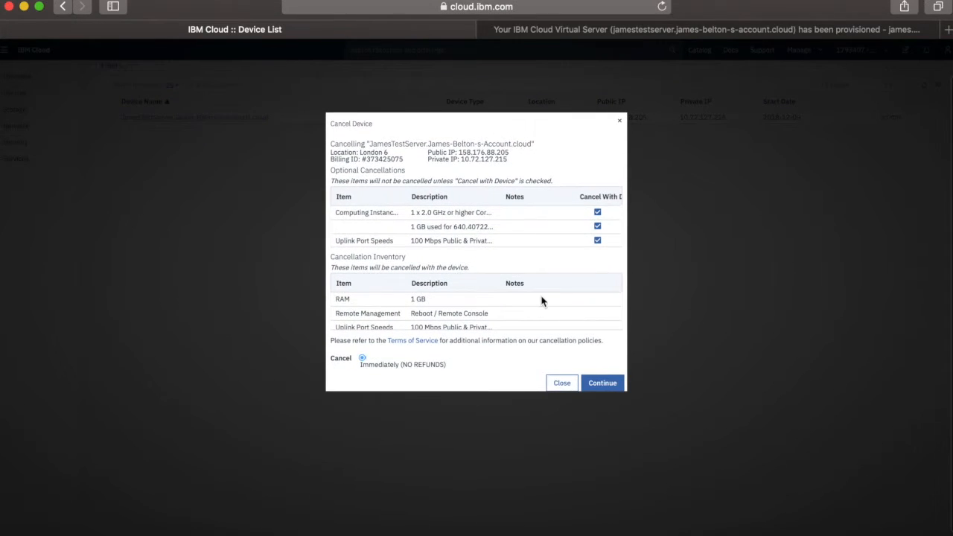
pyautogui.scroll(-3)
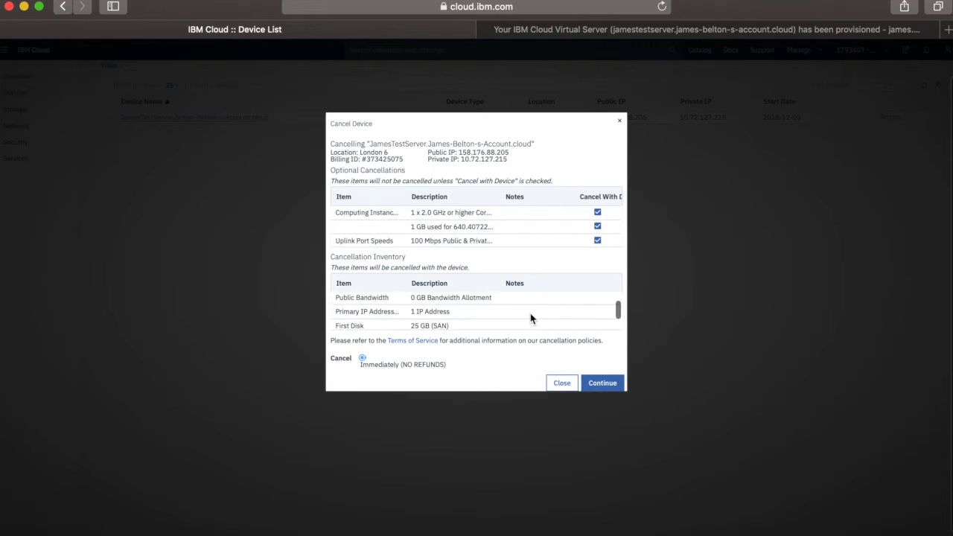
pyautogui.scroll(-3)
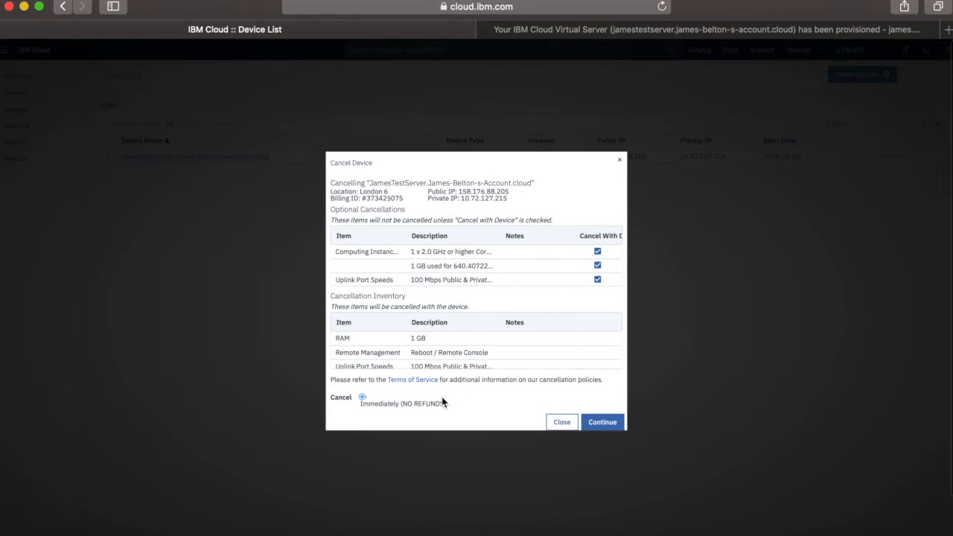
pyautogui.moveTo(446, 420)
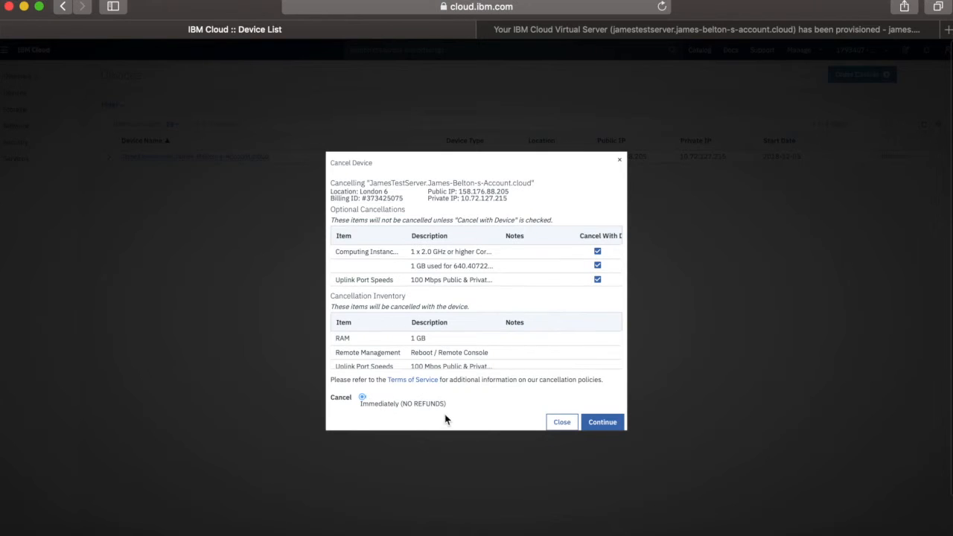
pyautogui.moveTo(593, 422)
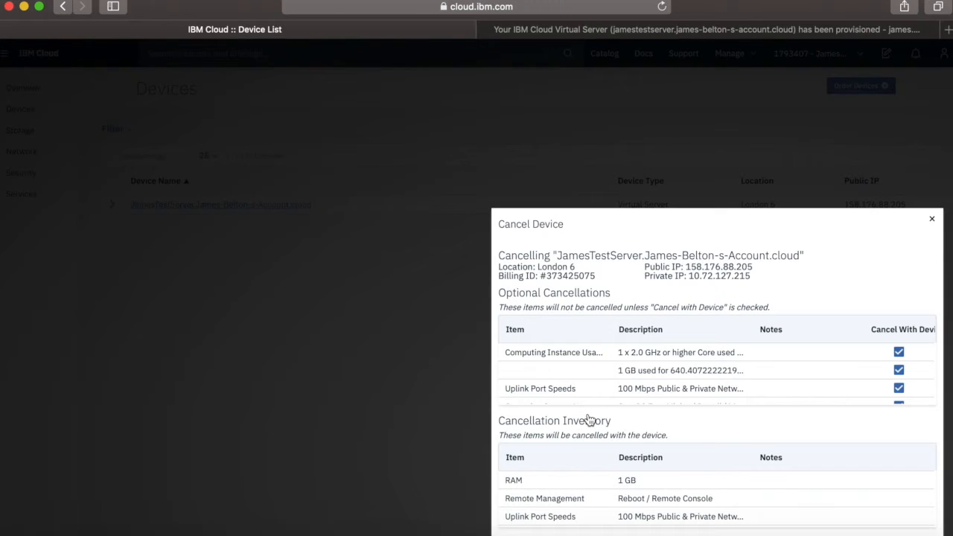
pyautogui.scroll(-3)
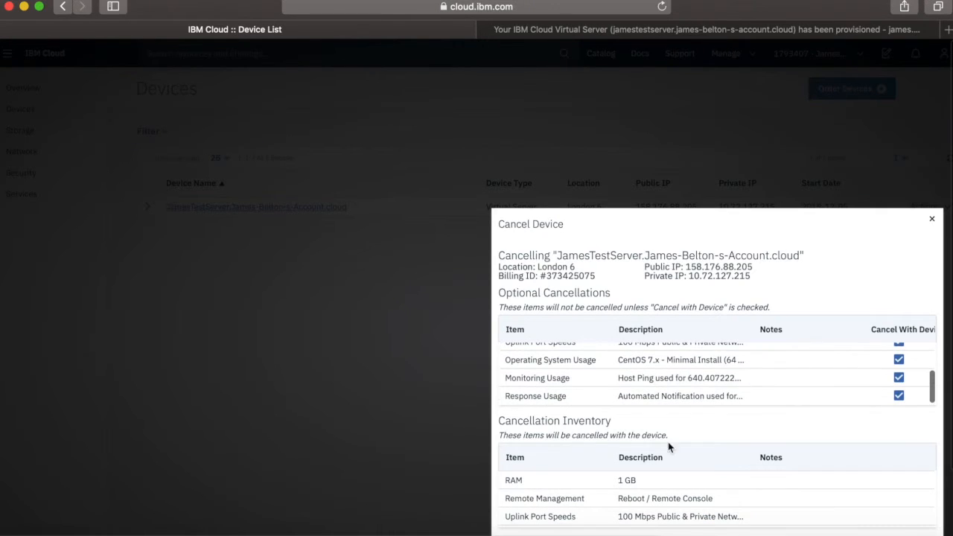
pyautogui.scroll(-3)
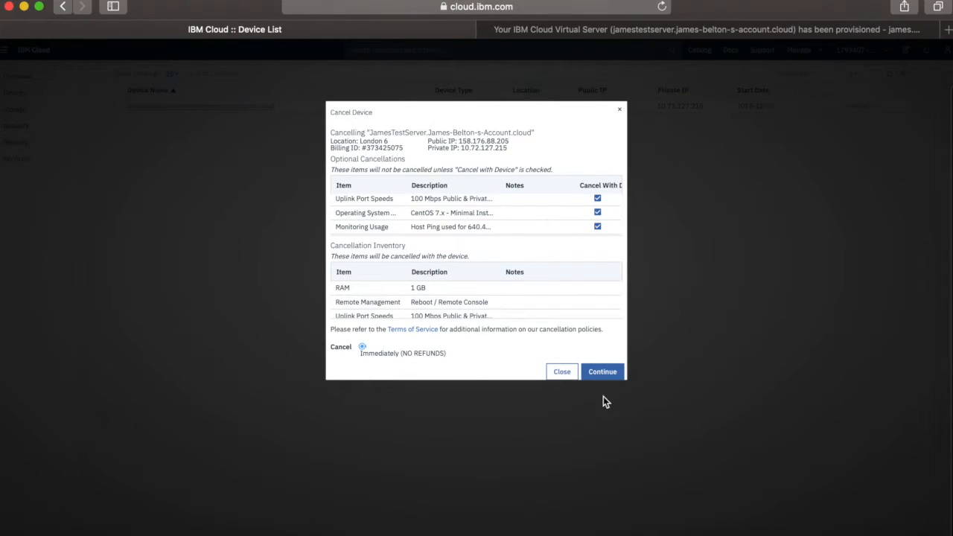
# - Continue, acknowledge possible data loss, and submit the device cancellation
pyautogui.click(602, 372)
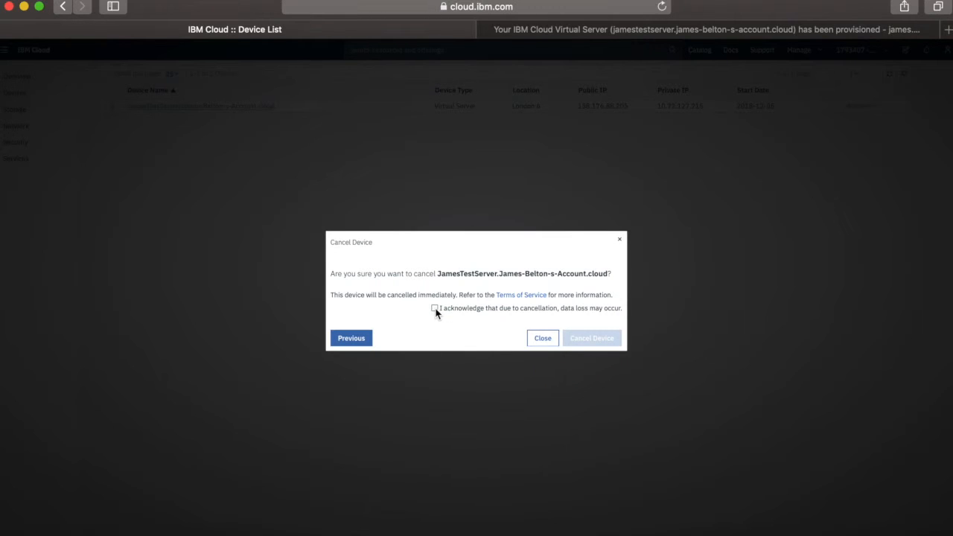
pyautogui.click(438, 308)
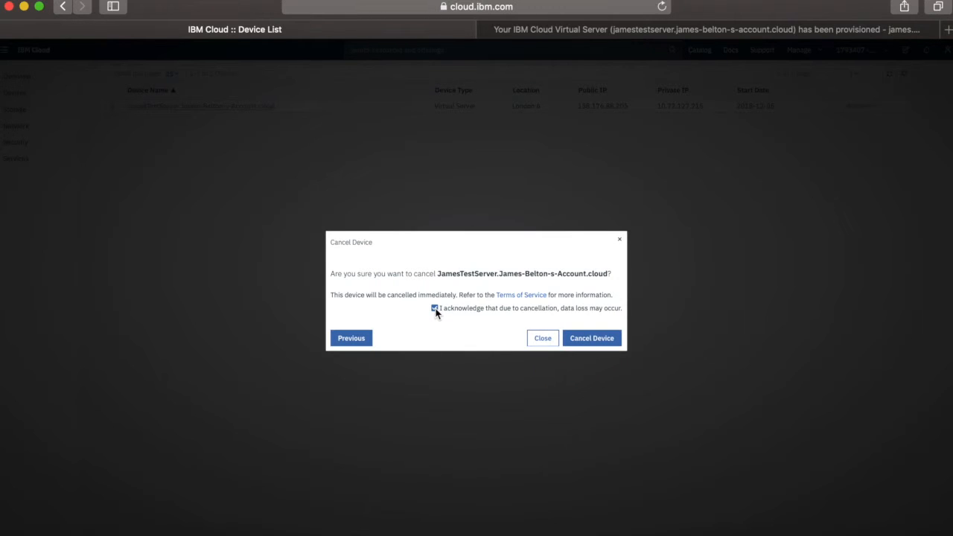
pyautogui.click(435, 308)
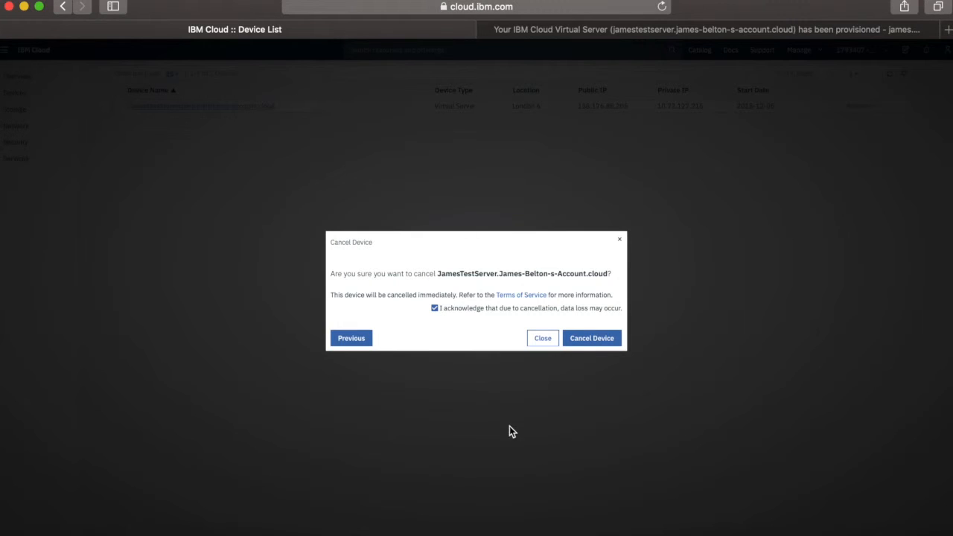
pyautogui.click(592, 338)
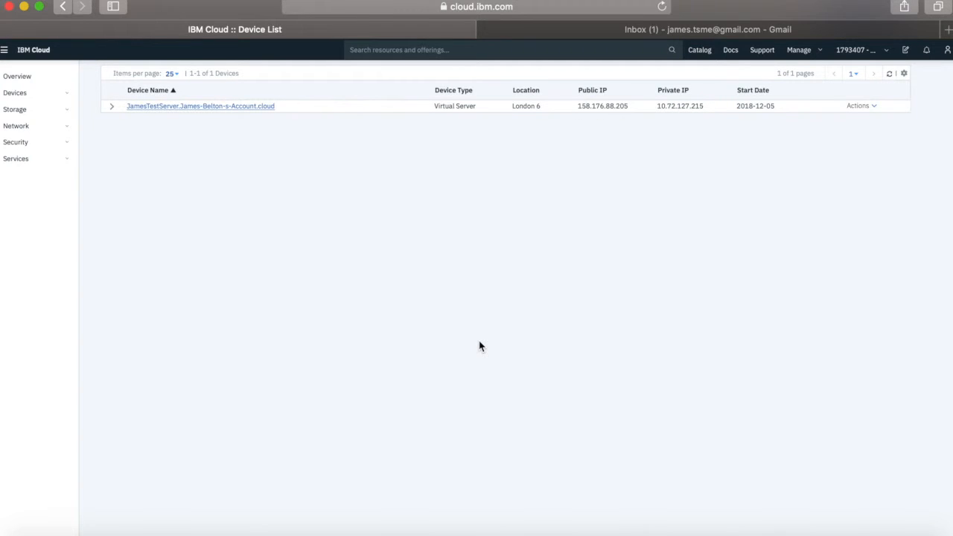
# - Read the IBM Cloud case update email in Gmail confirming the cancellation case is closed
pyautogui.click(712, 30)
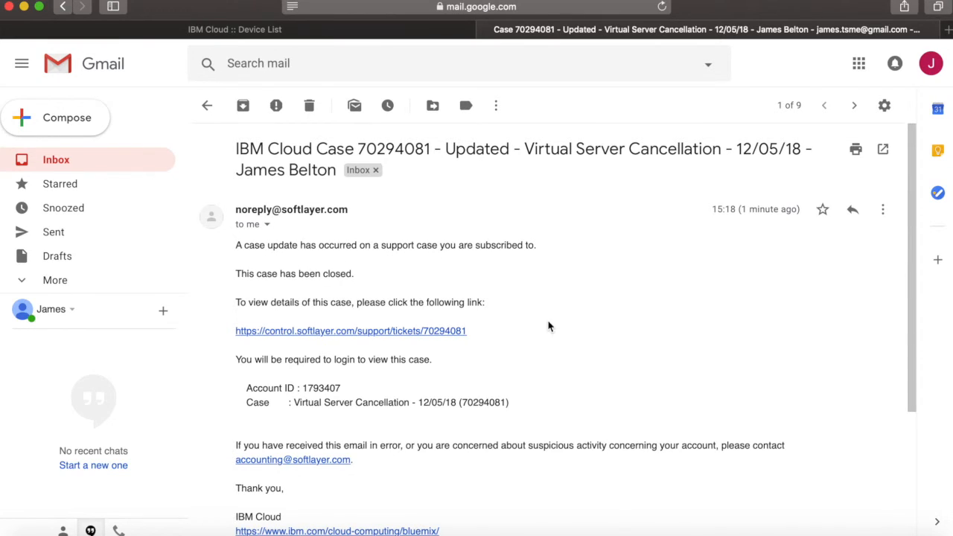
pyautogui.scroll(-3)
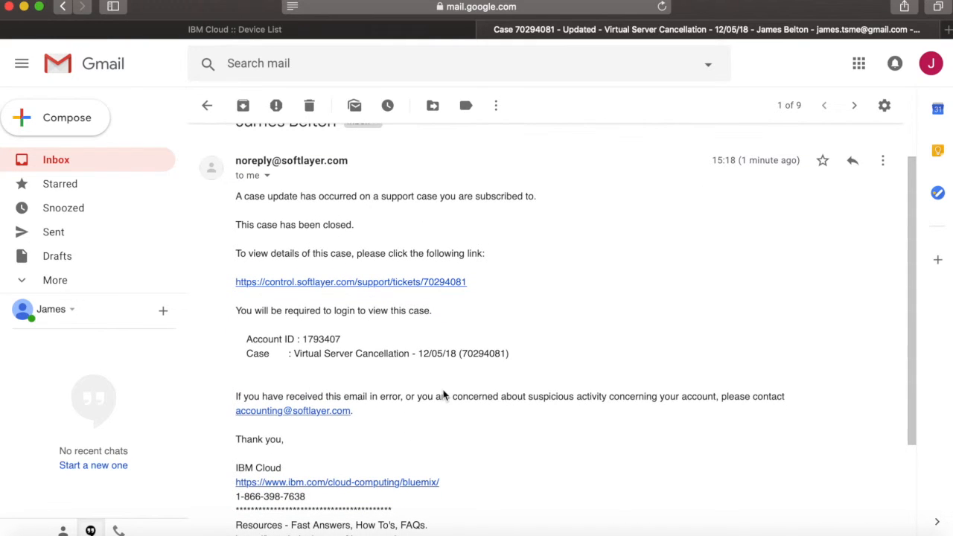
pyautogui.scroll(-3)
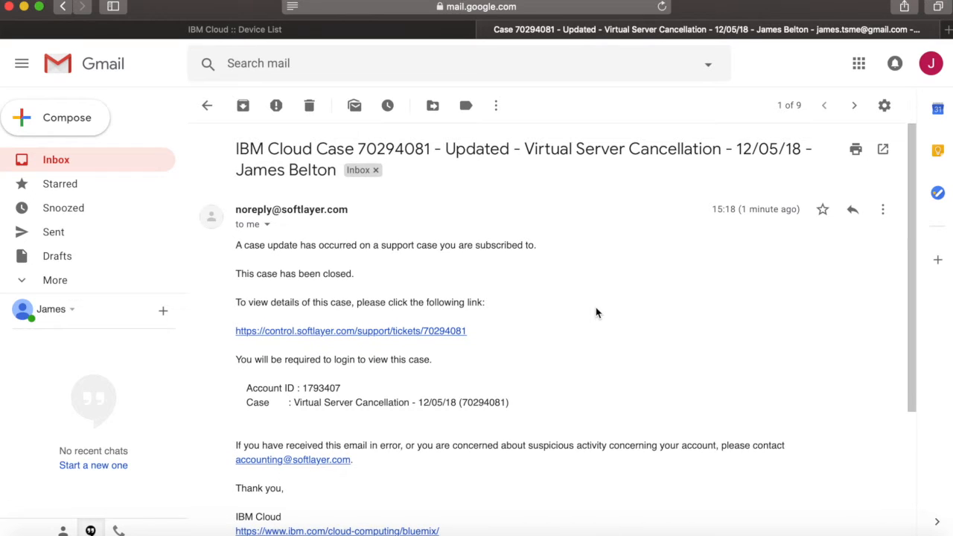
pyautogui.moveTo(325, 45)
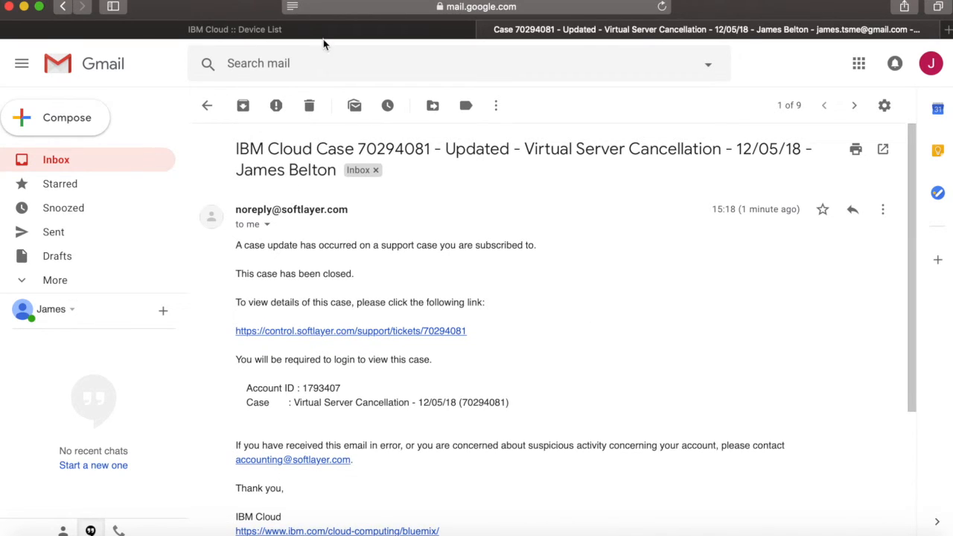